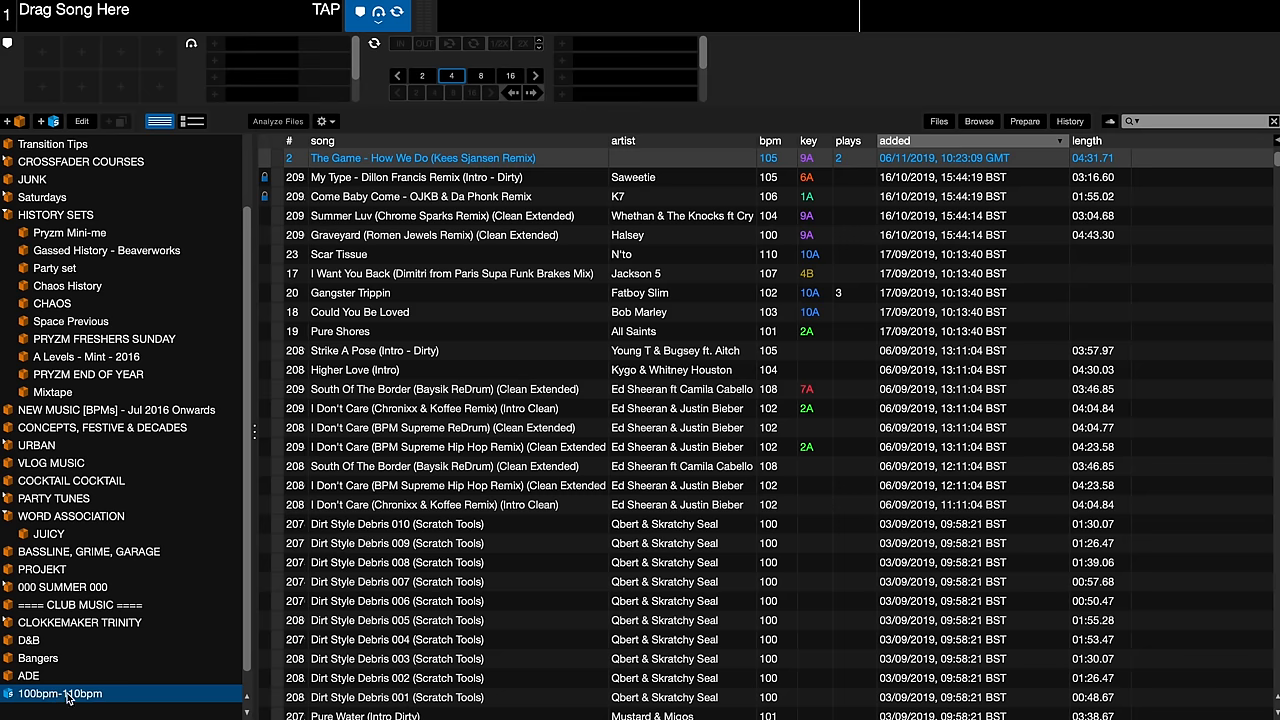
mouse_move(84, 128)
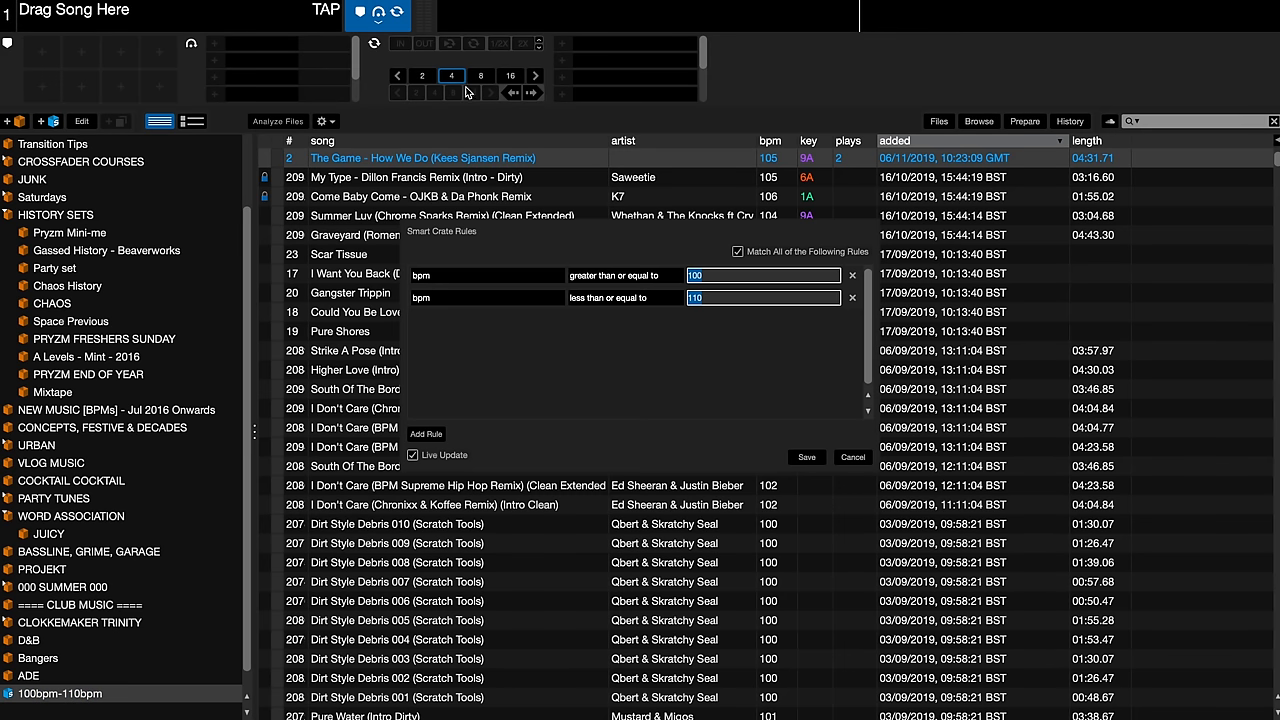
mouse_move(430, 432)
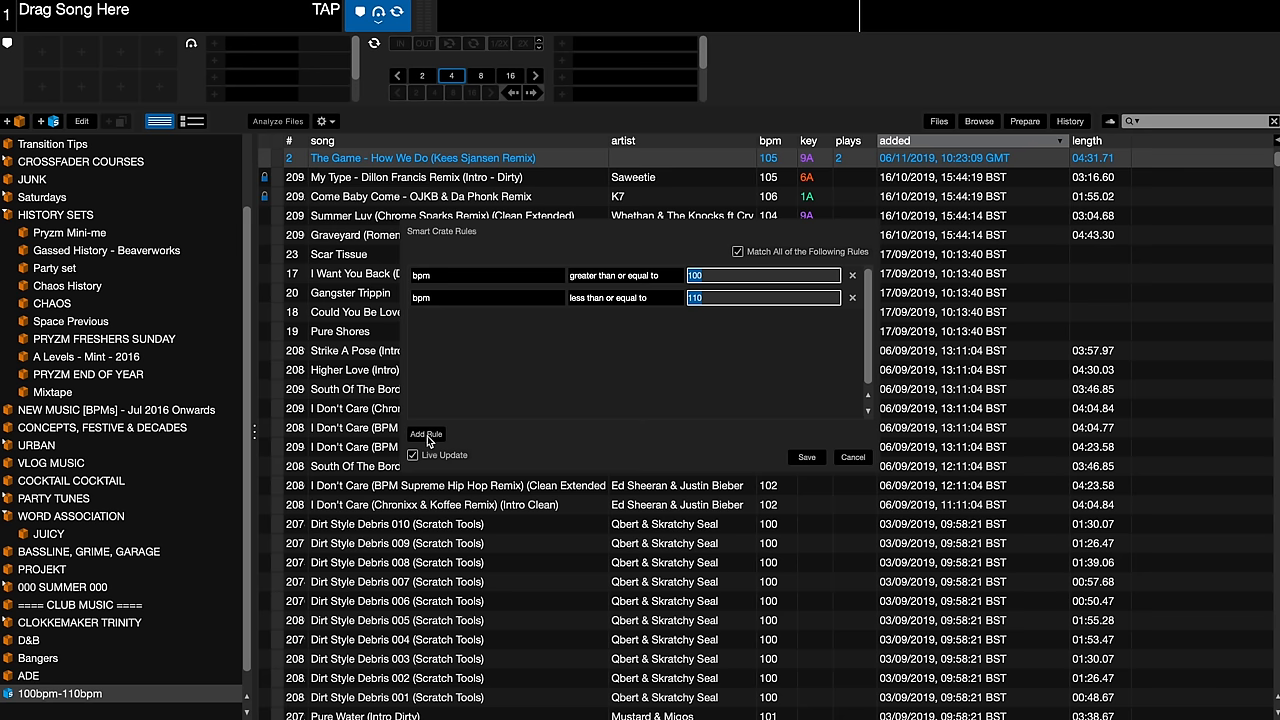
- Add an 'added after 14/10/2019' rule and apply it, leaving five tracks listed
click(424, 432)
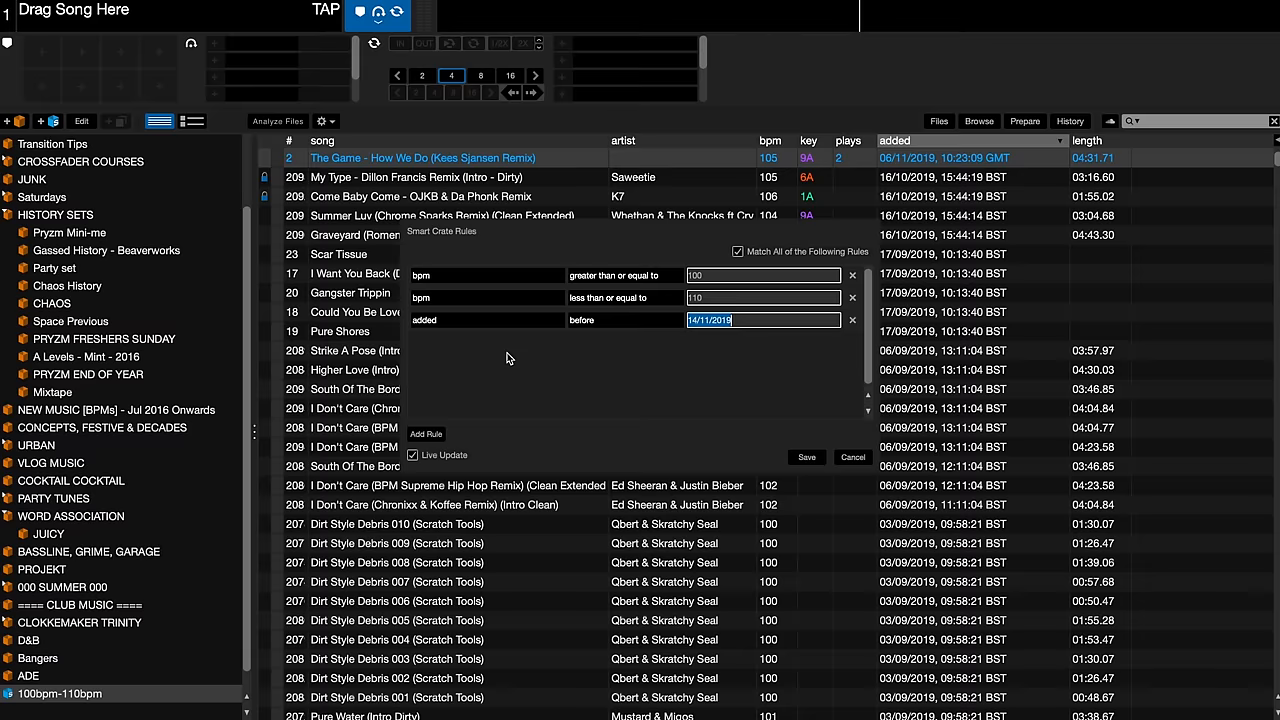
mouse_move(610, 324)
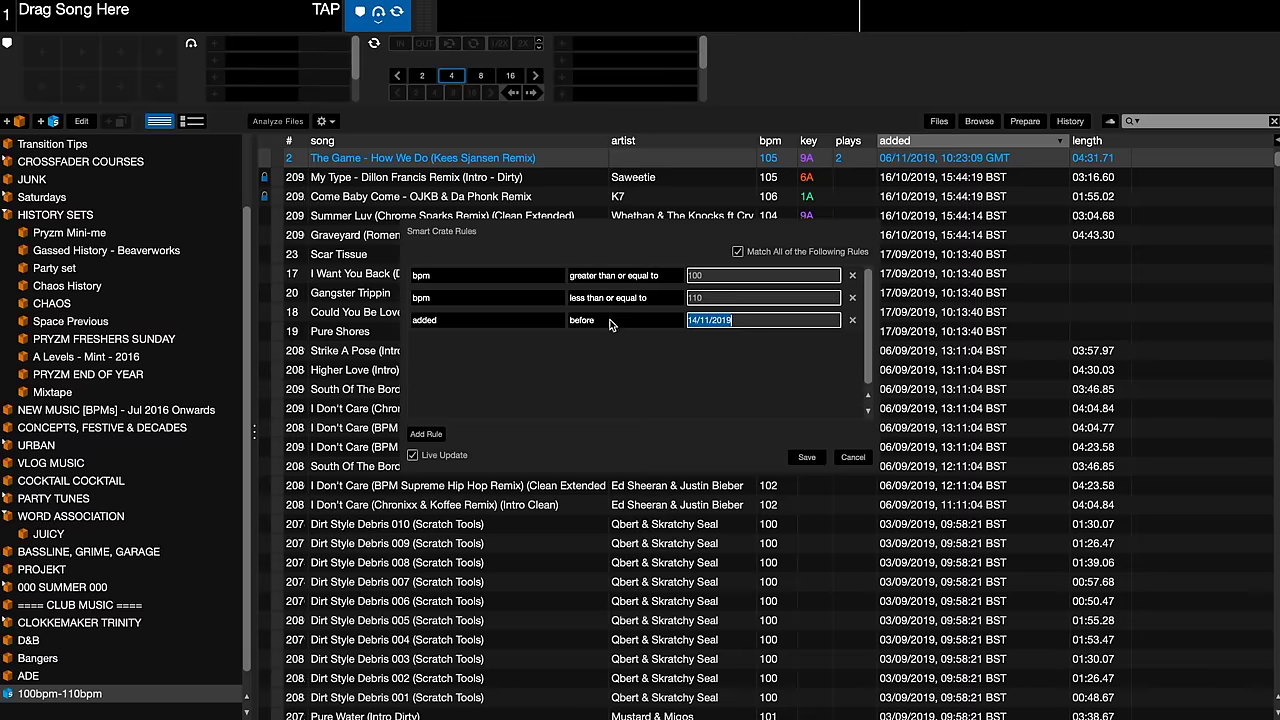
click(624, 320)
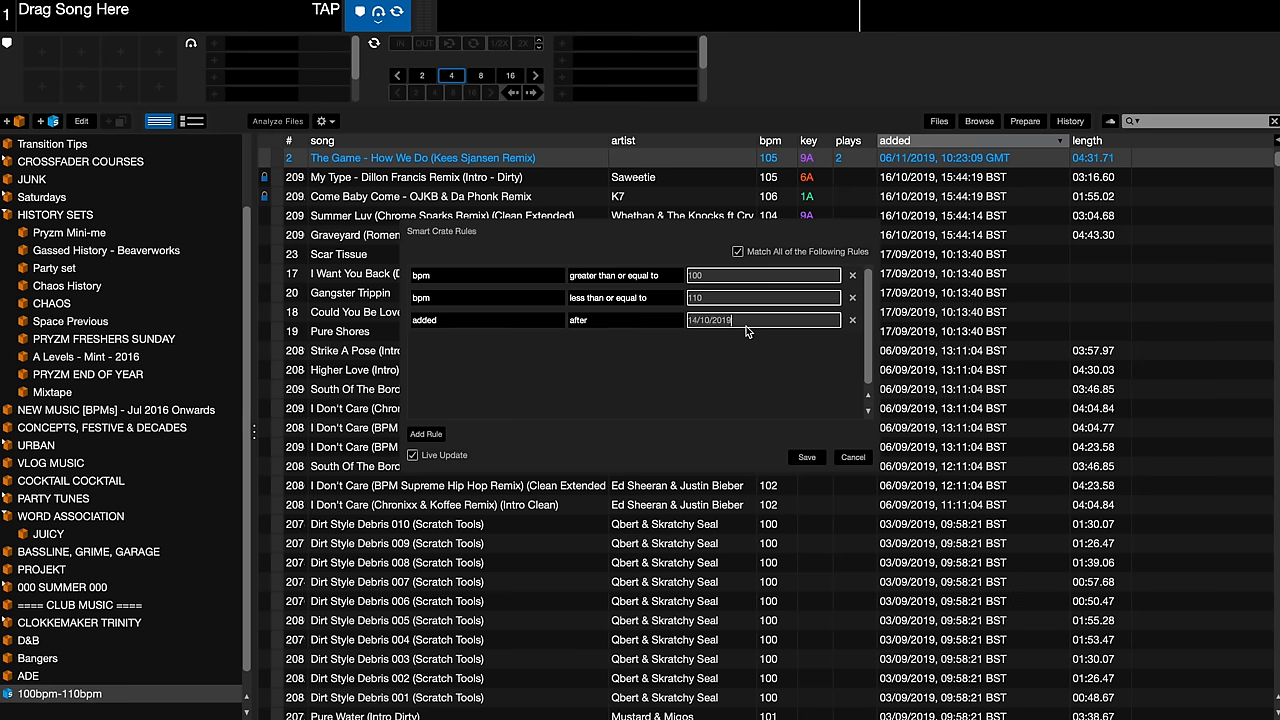
click(806, 456)
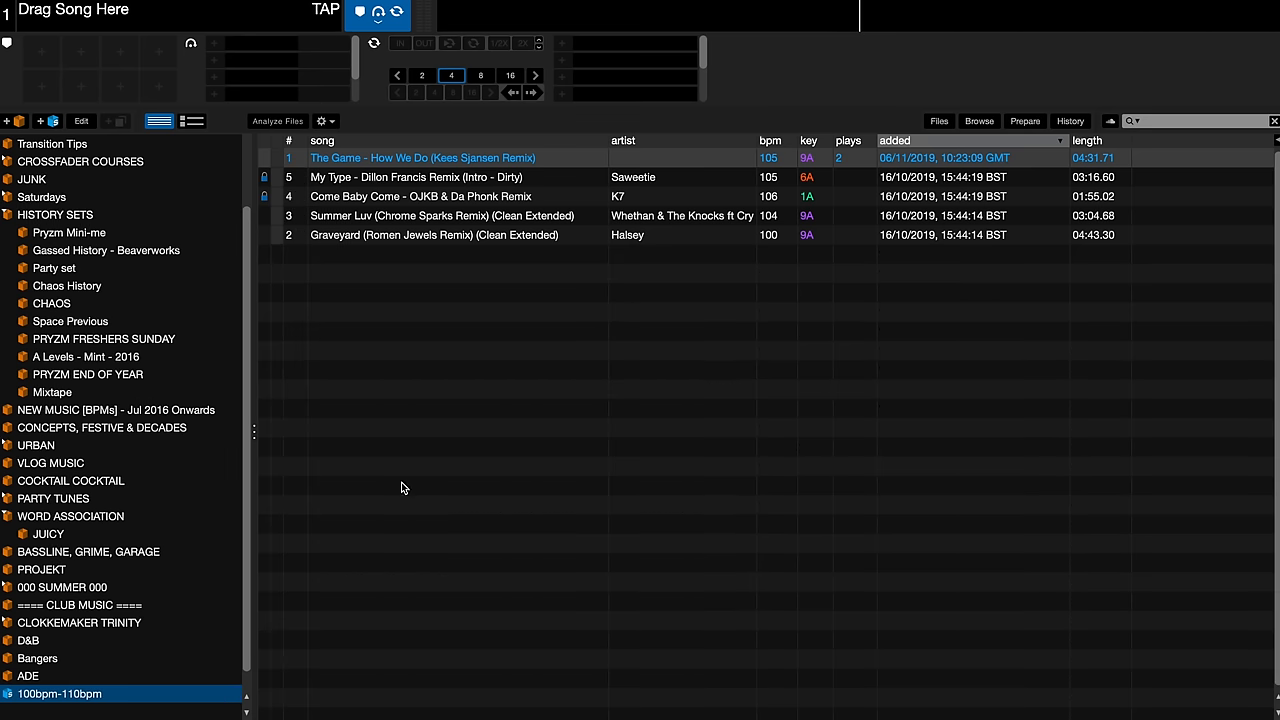
mouse_move(476, 330)
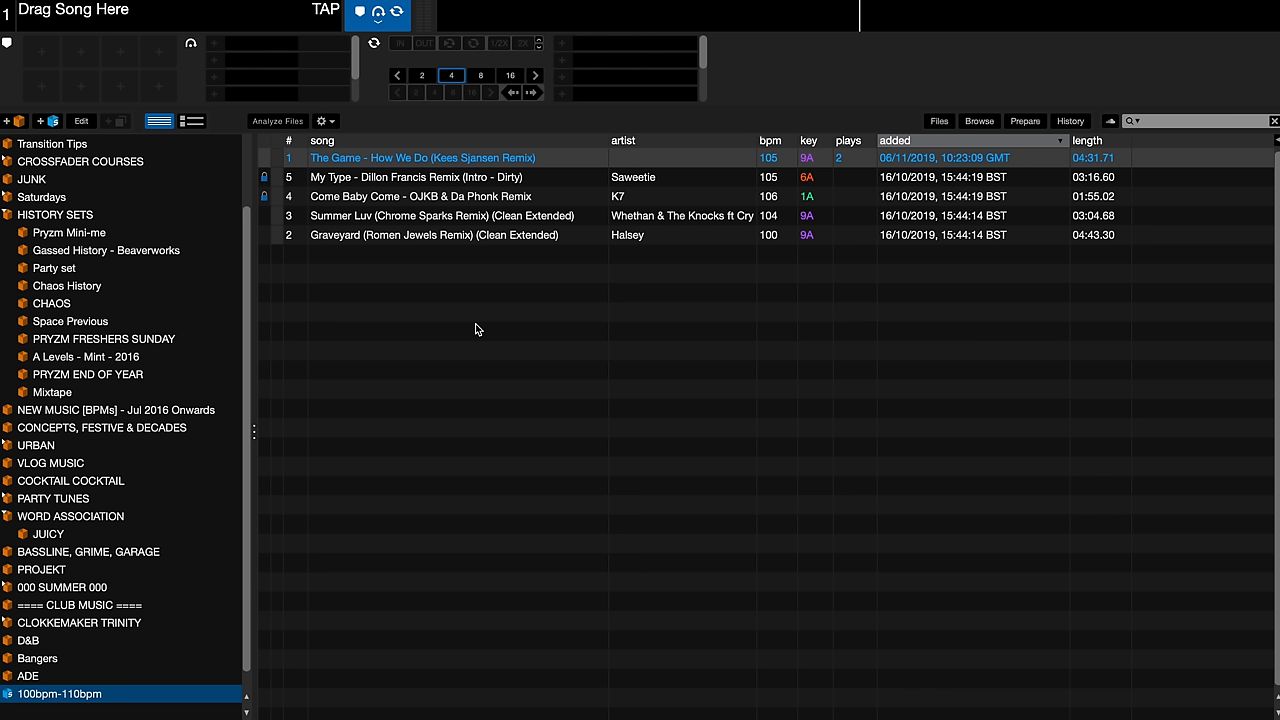